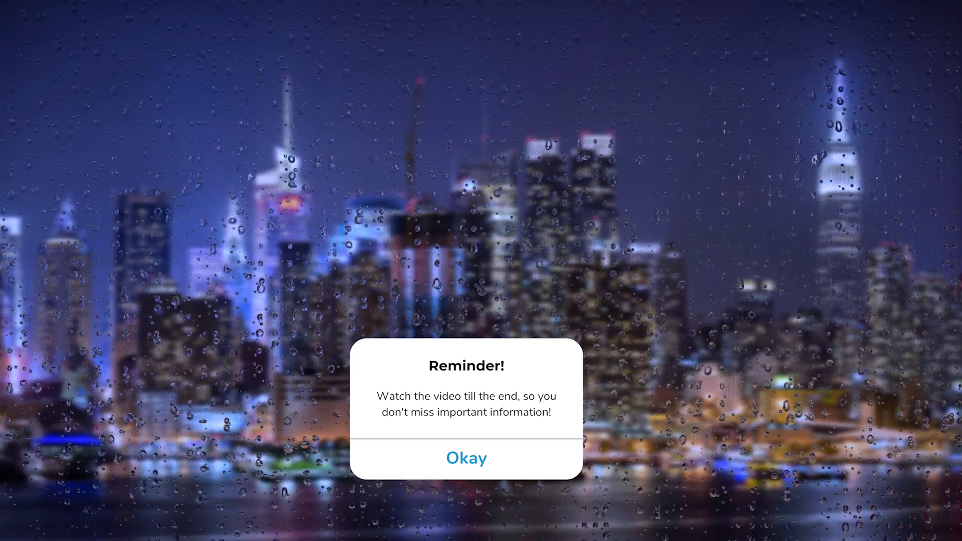
# Browse the roshade.com home page and move to the download page comparing Pro and Lite
pyautogui.click(465, 458)
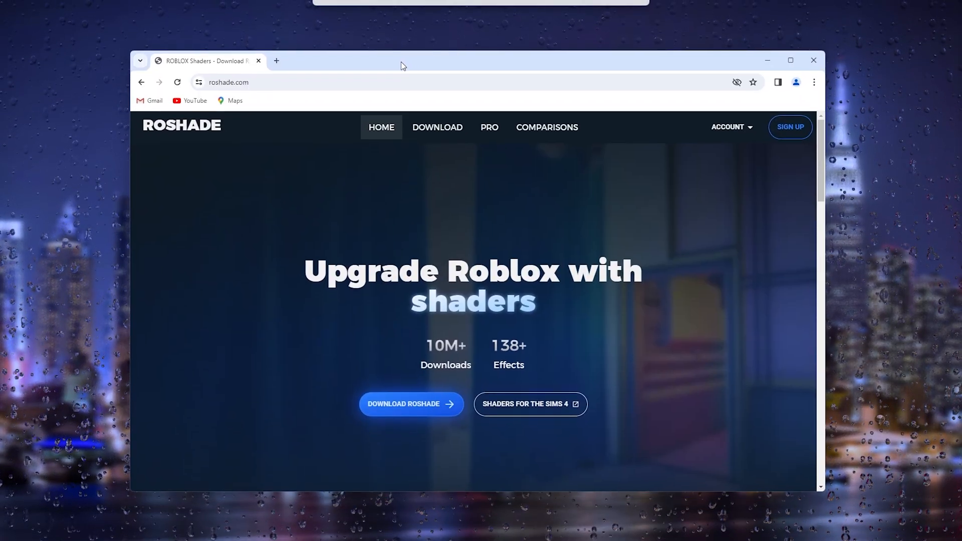
pyautogui.scroll(-3)
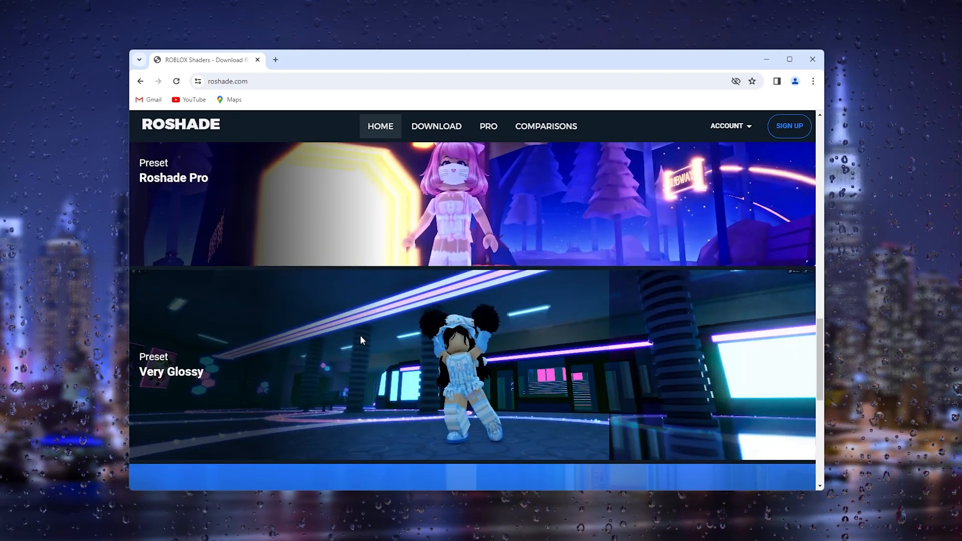
pyautogui.scroll(-3)
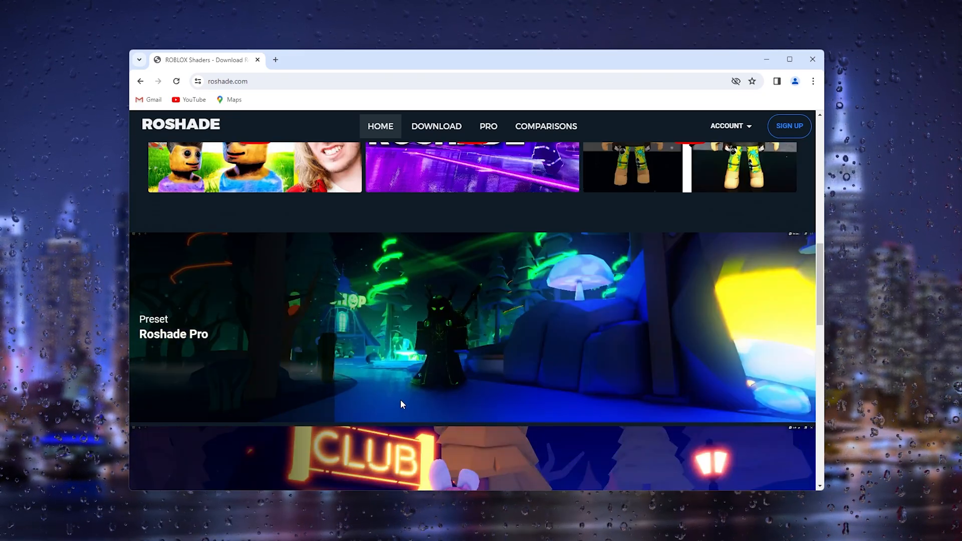
pyautogui.scroll(3)
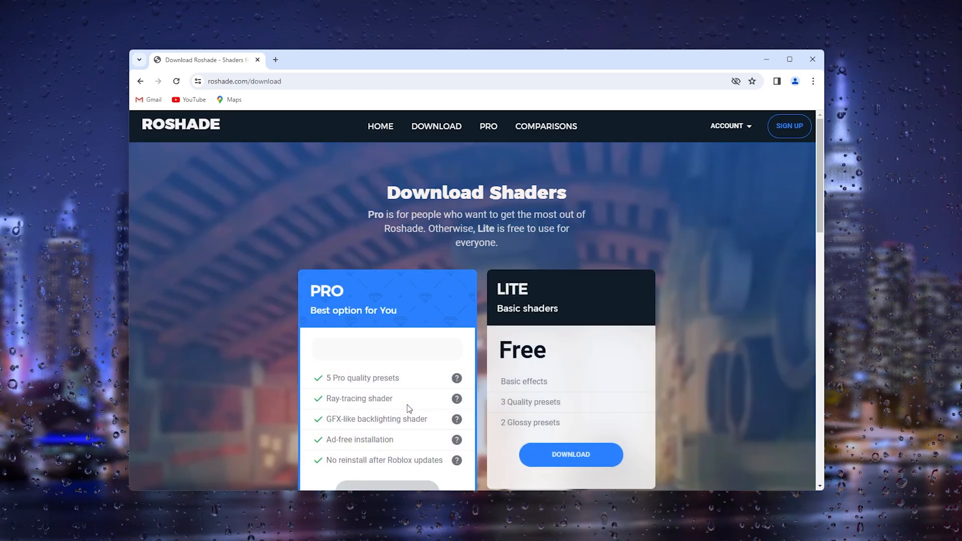
pyautogui.scroll(-3)
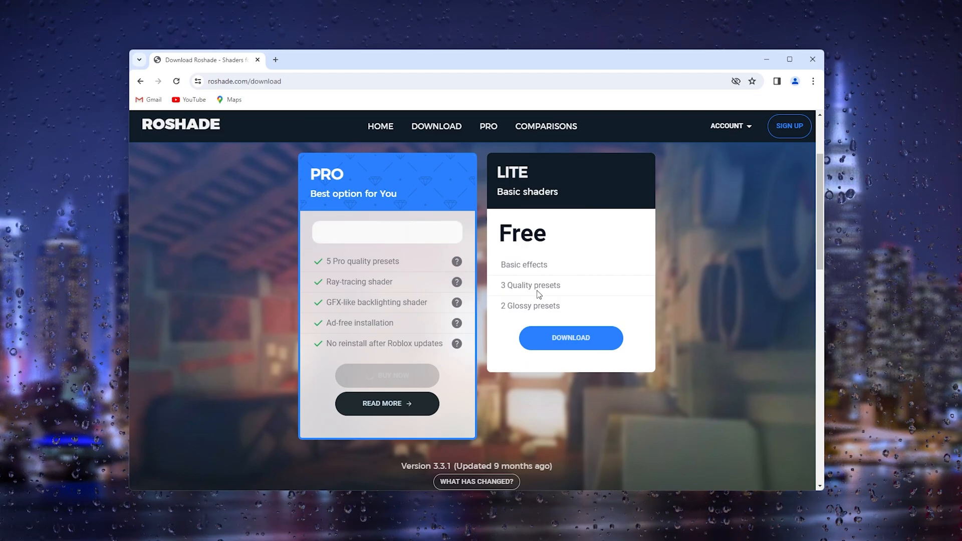
pyautogui.moveTo(511, 388)
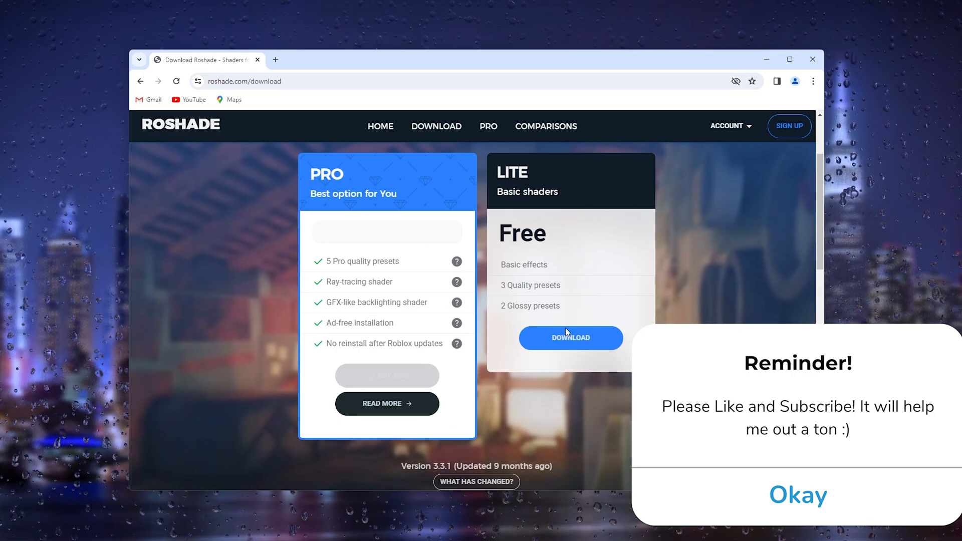
# Download the free Lite Roshade setup, accept the agreement, skip the AdFoc.us ad and launch the installer
pyautogui.click(570, 338)
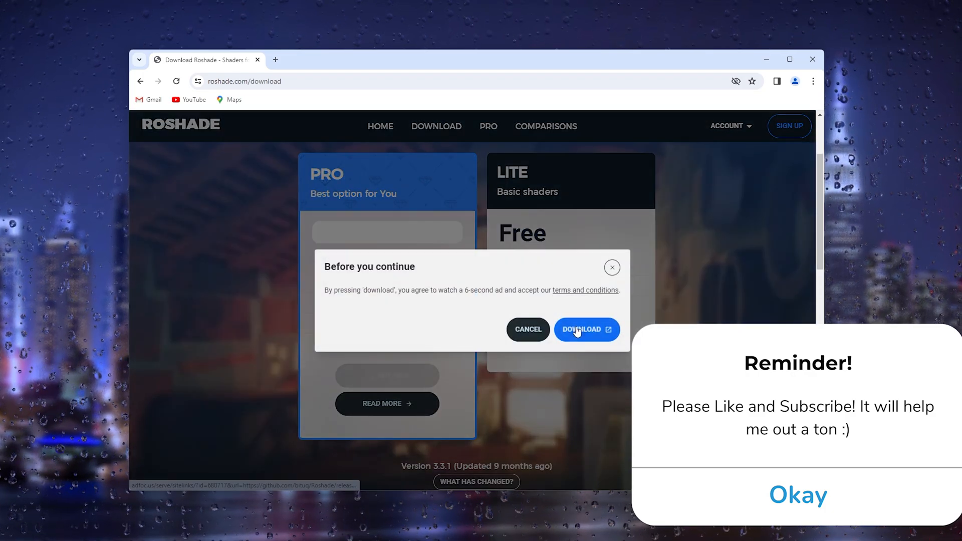
pyautogui.click(582, 330)
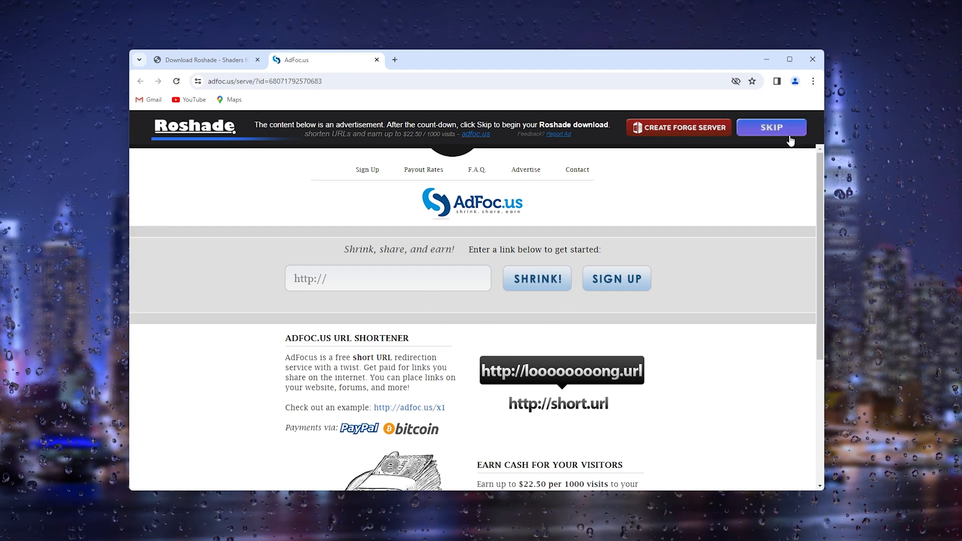
pyautogui.click(770, 127)
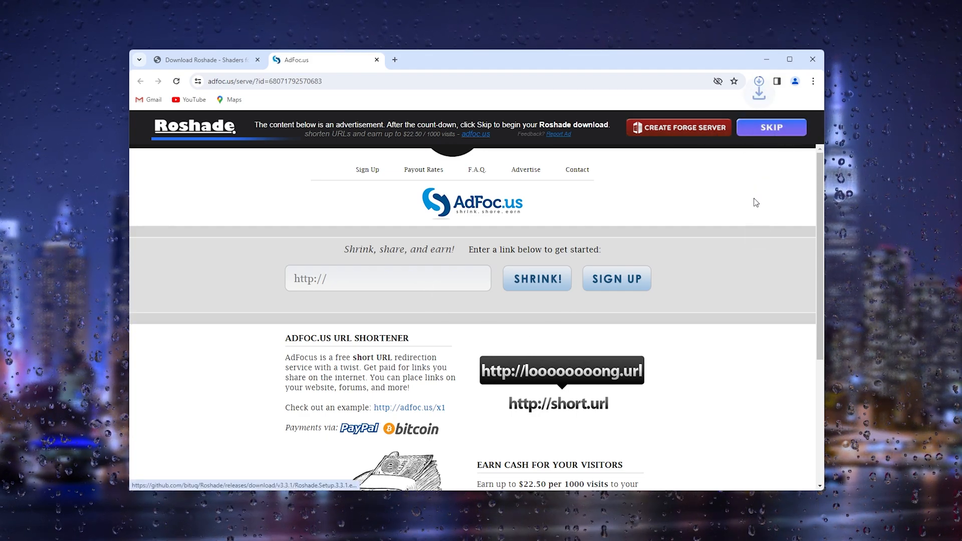
pyautogui.click(758, 81)
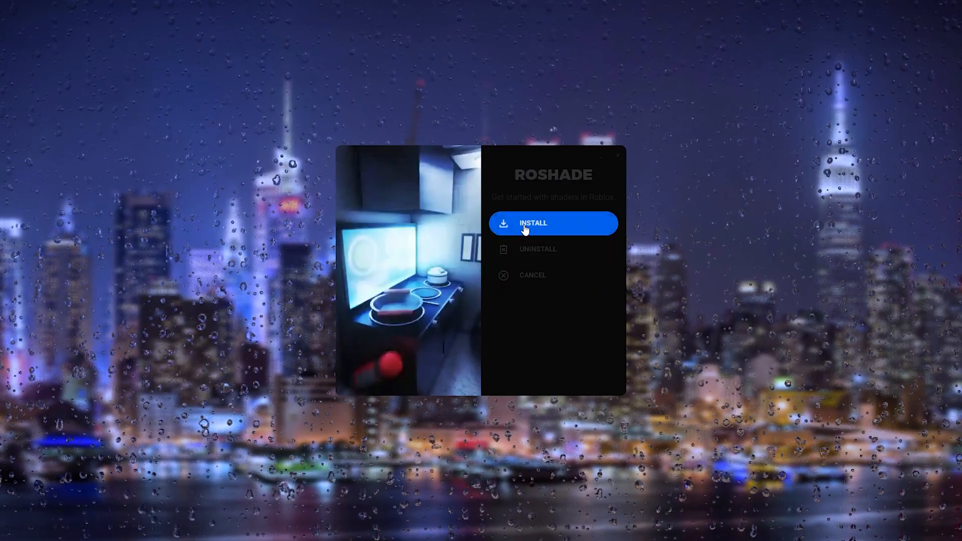
# Install Roshade with the default keybinds and all shader presets ticked
pyautogui.click(552, 223)
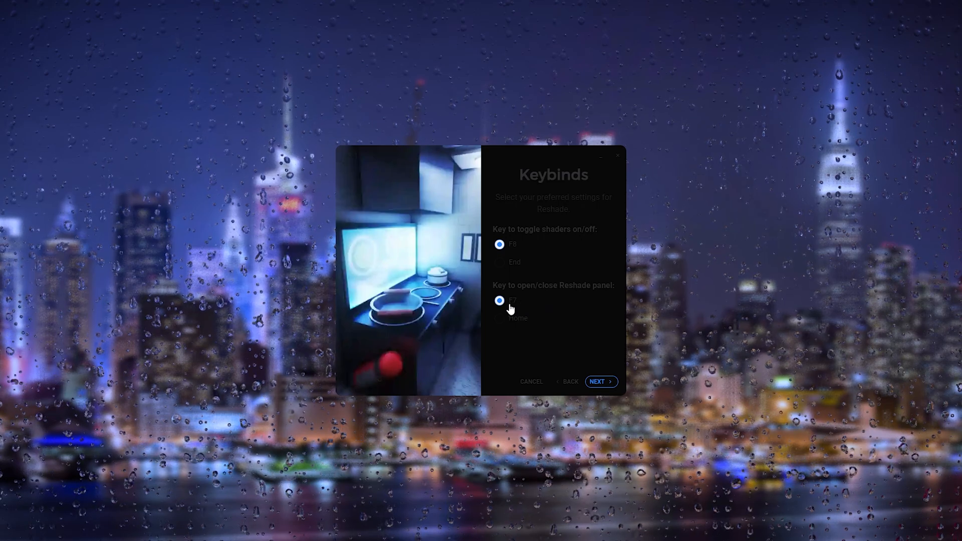
pyautogui.click(600, 381)
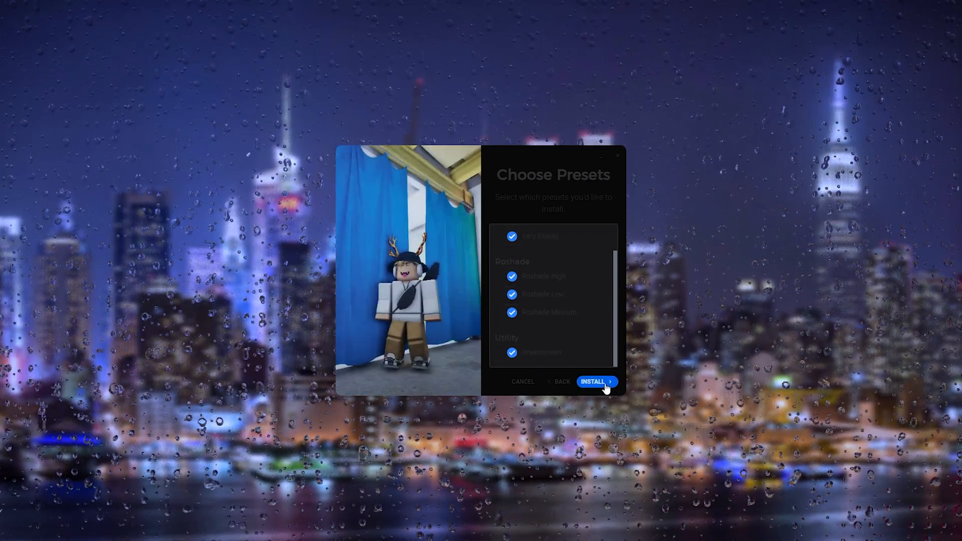
pyautogui.click(592, 380)
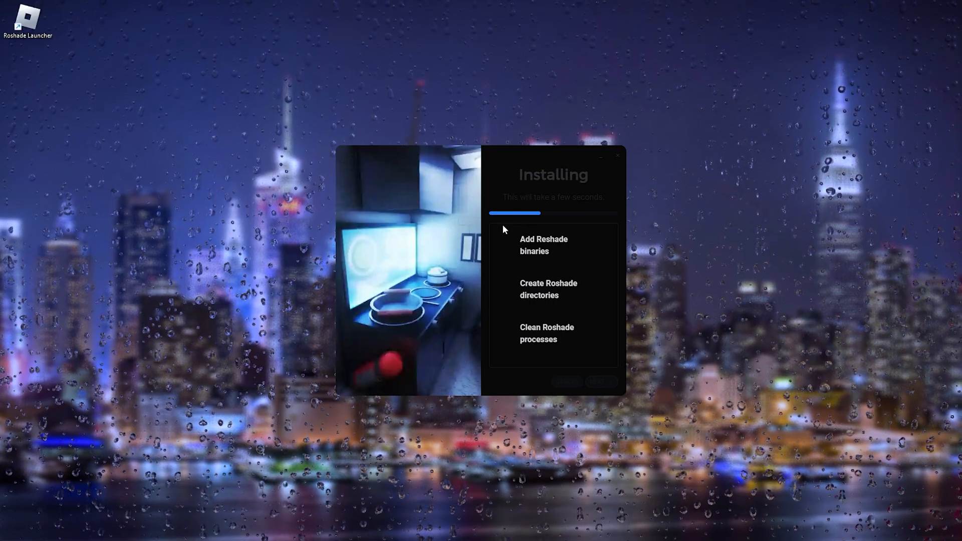